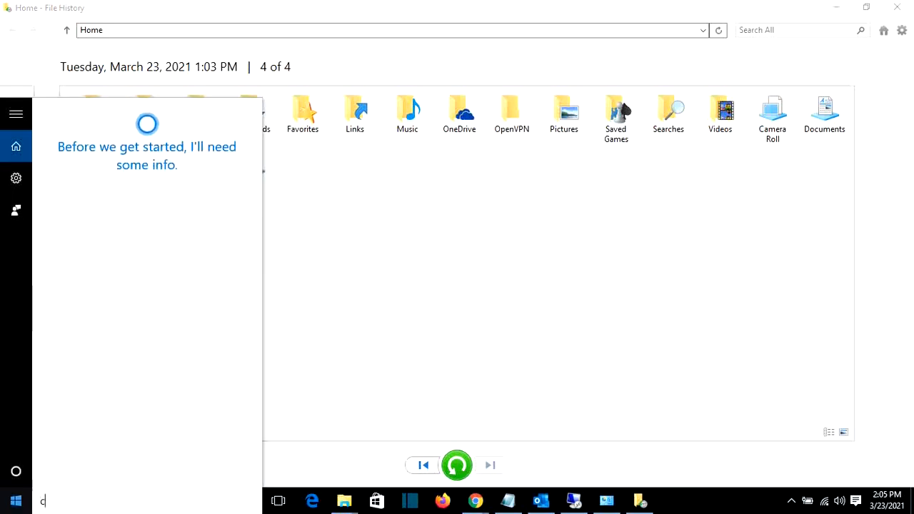
Search the Start menu for control.exe and launch Control Panel from the results
type("ontrol")
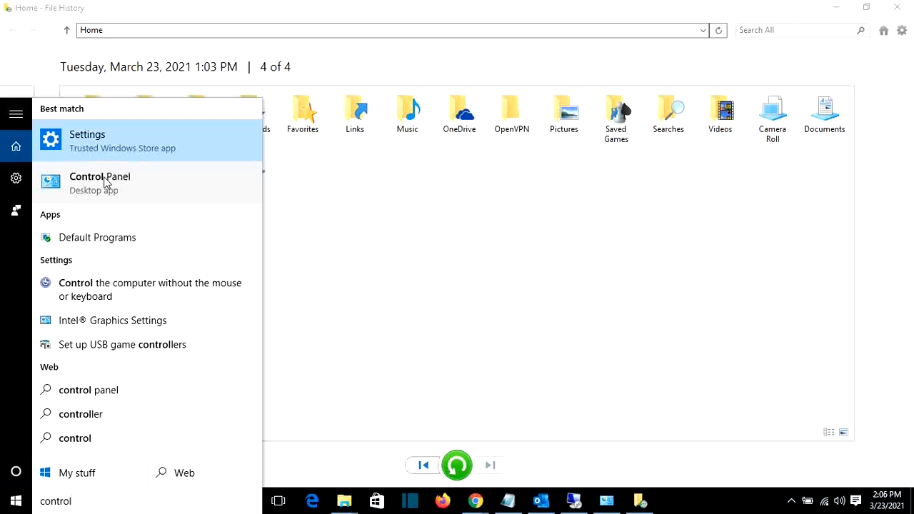
mouse_move(107, 187)
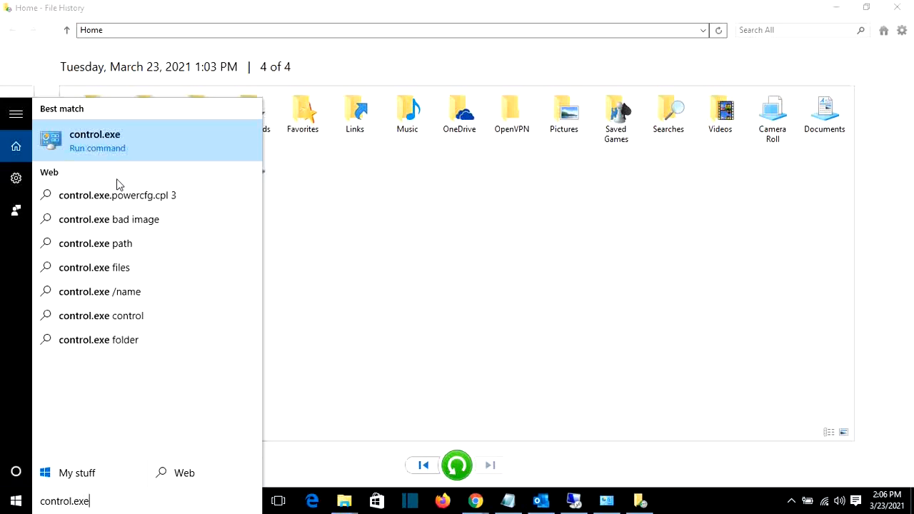
left_click(94, 142)
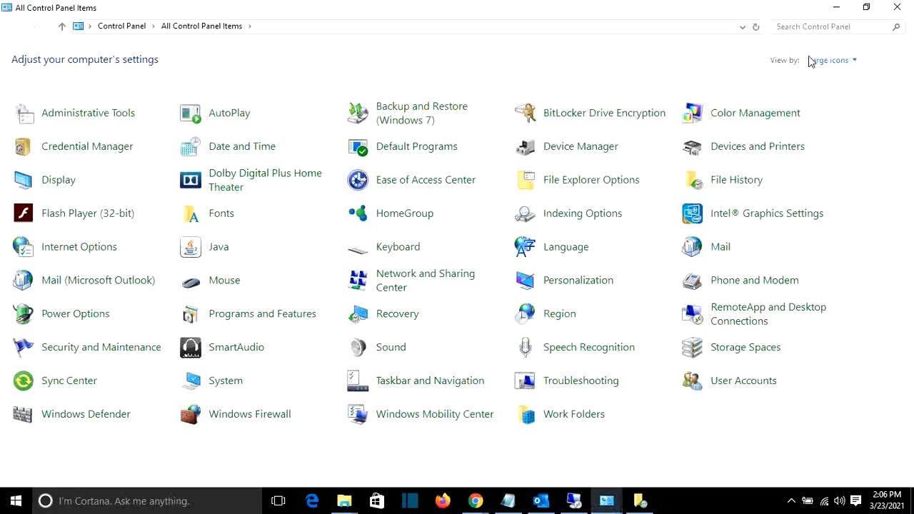
Switch Control Panel to icon view and open the File History item
left_click(828, 60)
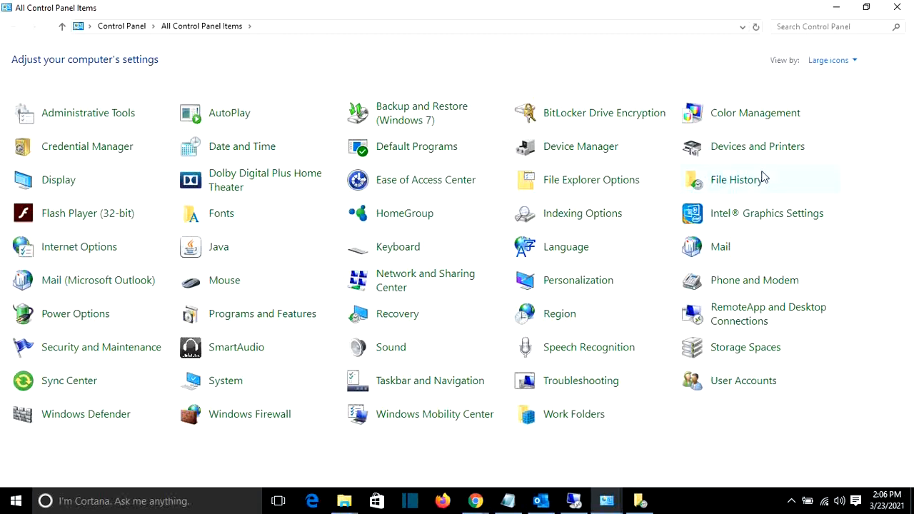
mouse_move(440, 216)
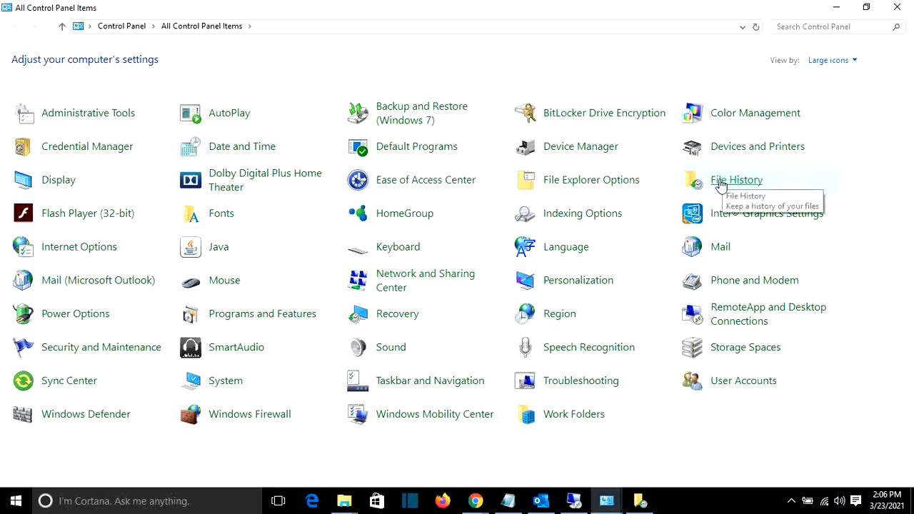
left_click(737, 180)
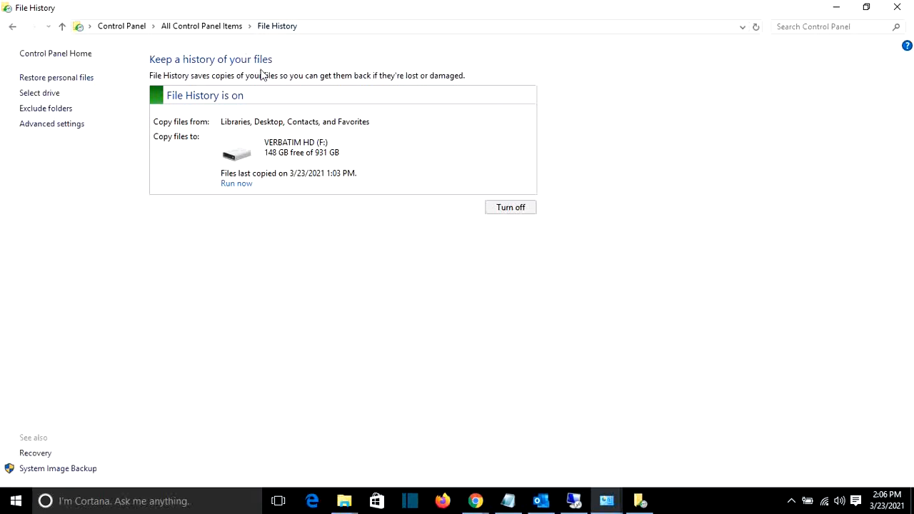
mouse_move(205, 183)
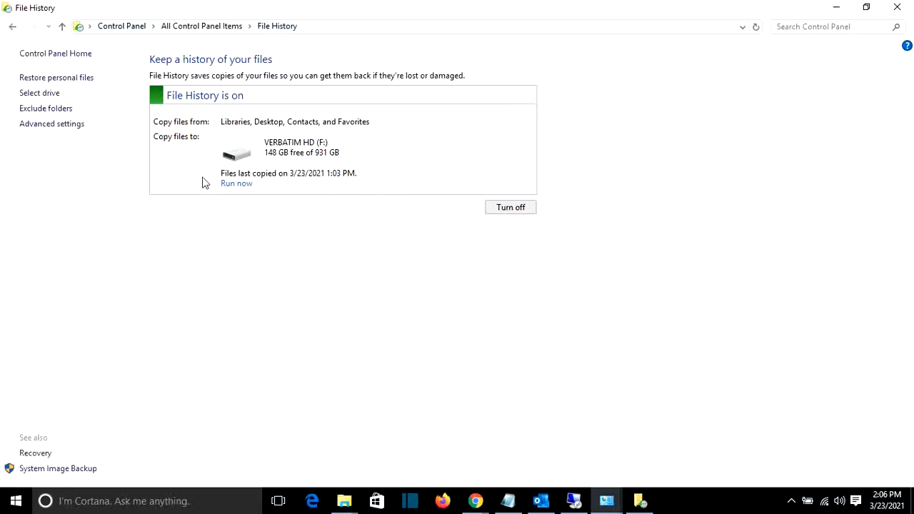
mouse_move(237, 100)
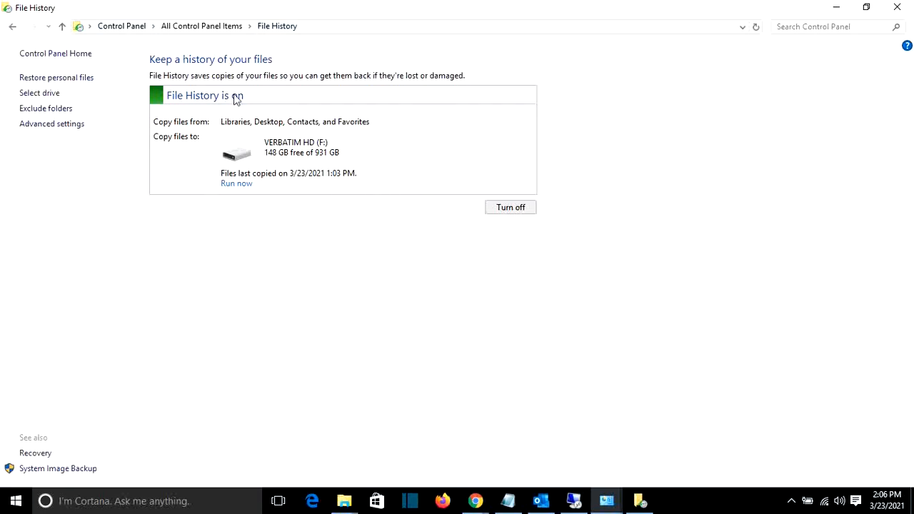
mouse_move(245, 109)
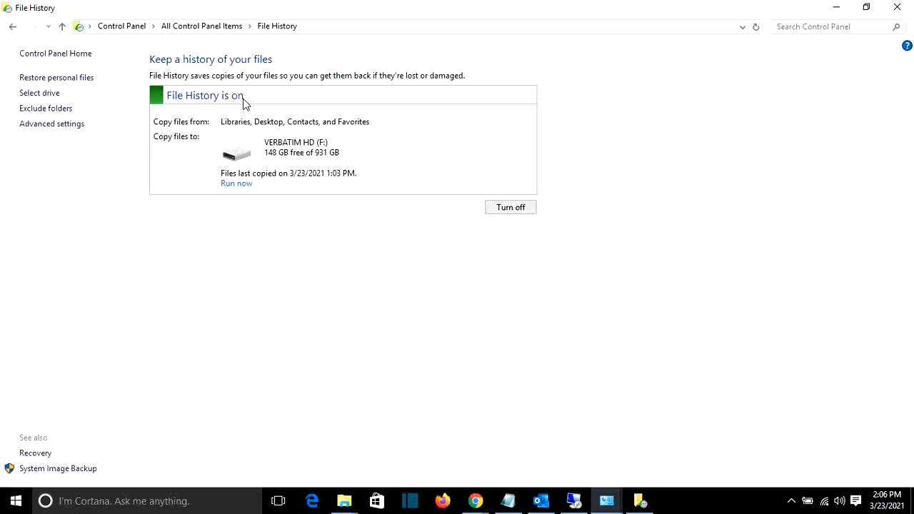
mouse_move(57, 78)
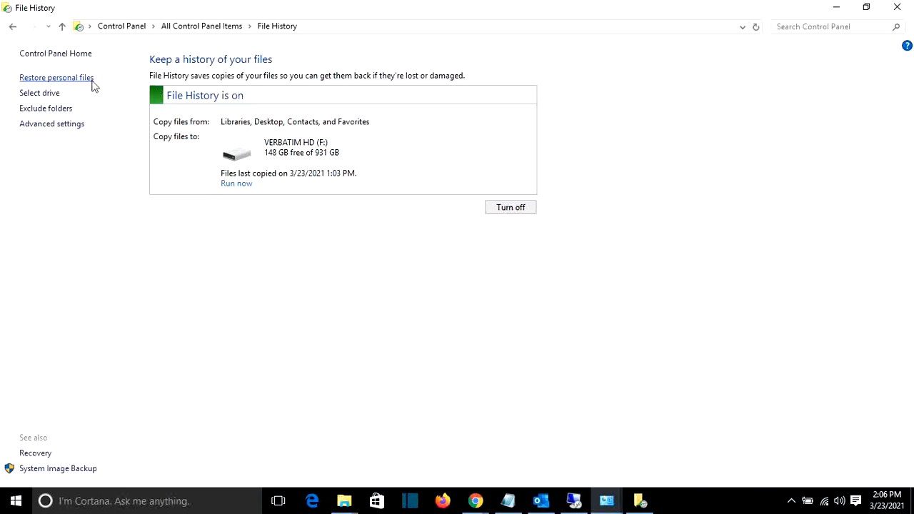
mouse_move(77, 82)
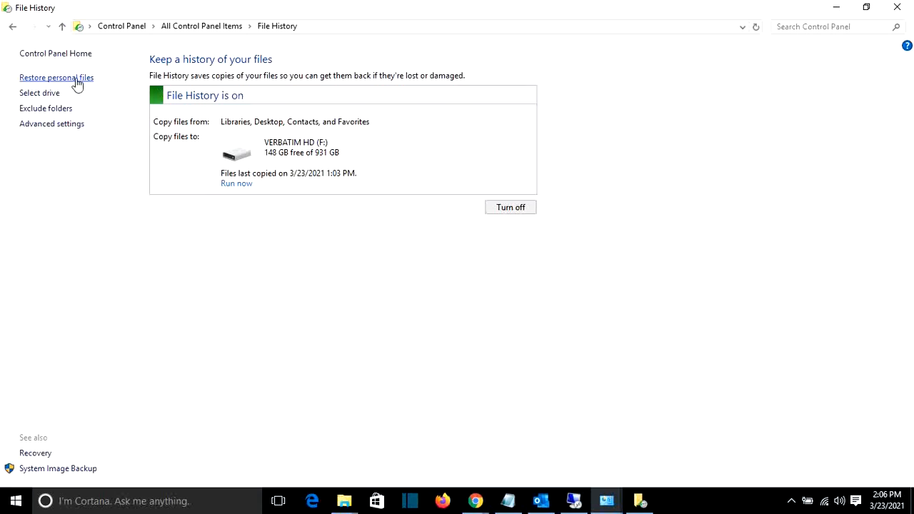
Choose 'Restore personal files' to browse the March 23 backup's 19 folders
left_click(57, 77)
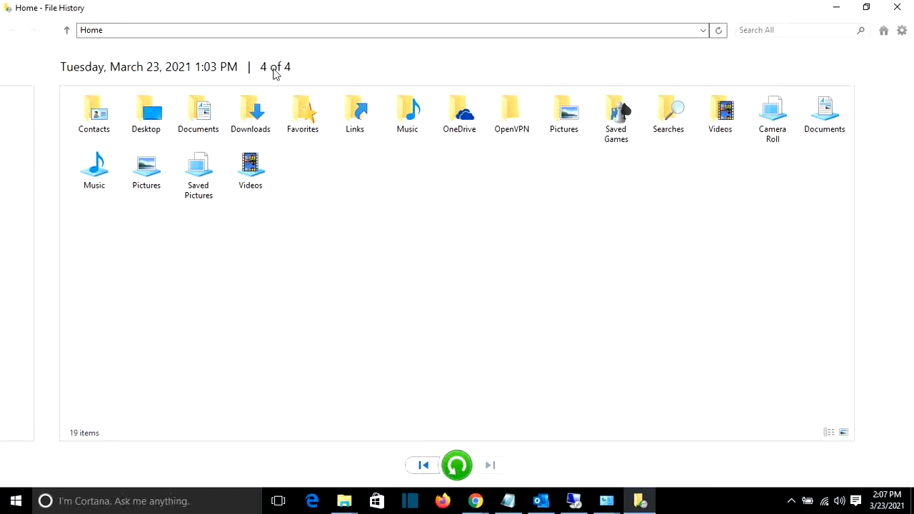
mouse_move(423, 466)
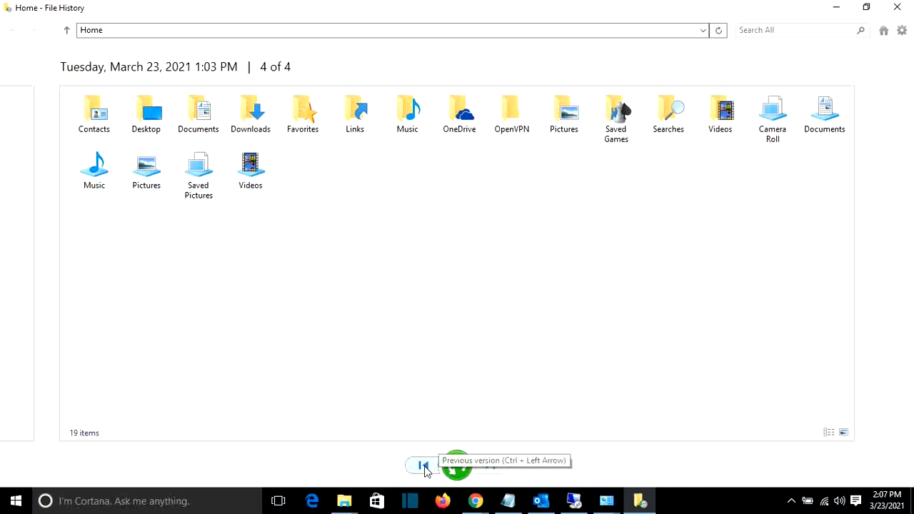
Step from the March 22 8:44 AM backup forward through 12:39 PM, 12:56 PM and the latest version
left_click(422, 466)
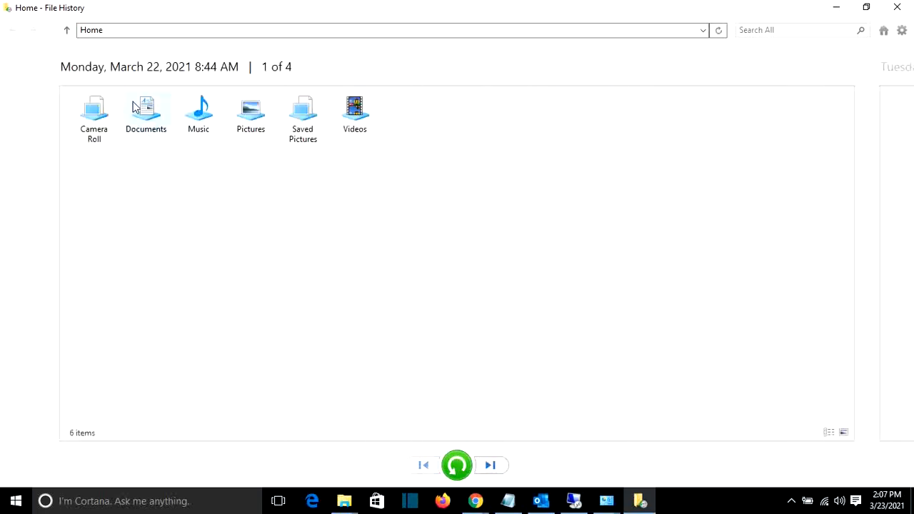
mouse_move(317, 330)
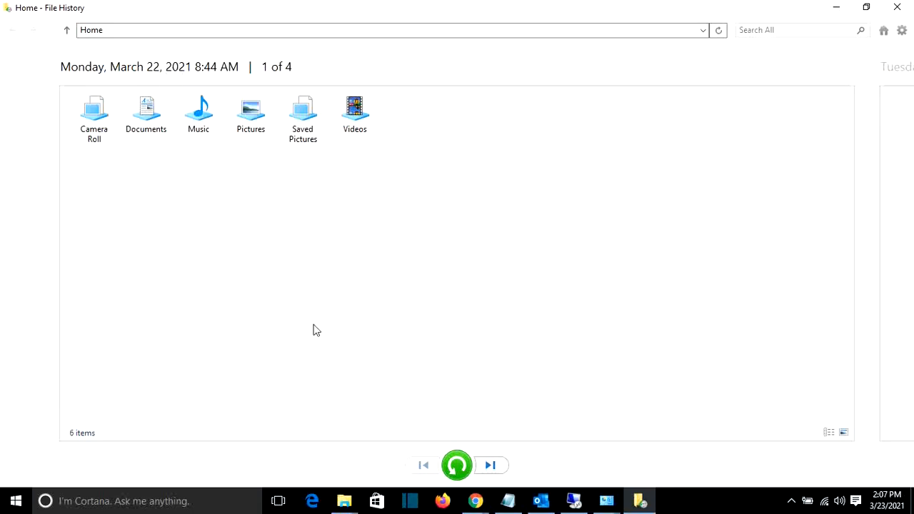
mouse_move(271, 74)
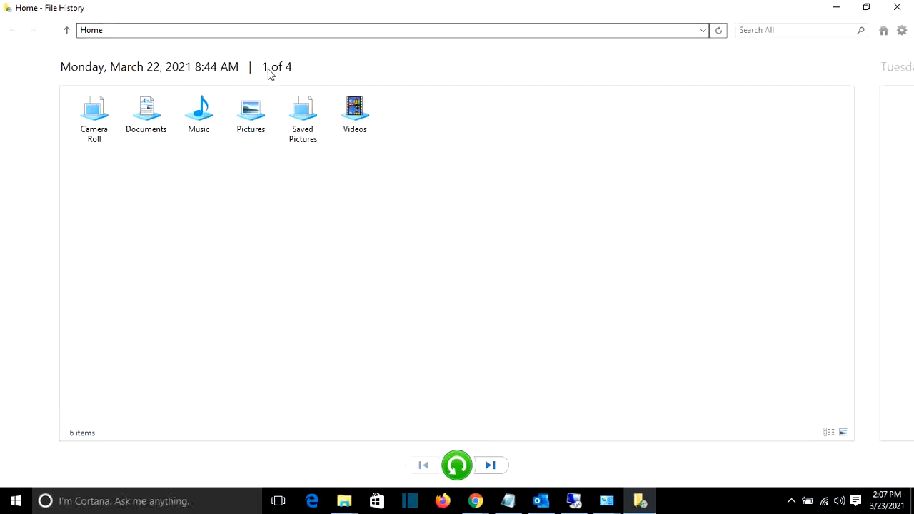
mouse_move(490, 466)
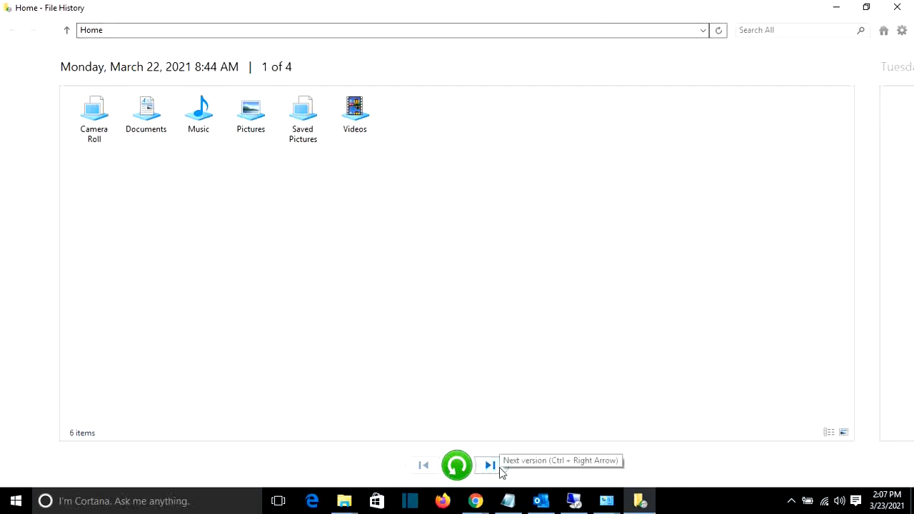
left_click(490, 466)
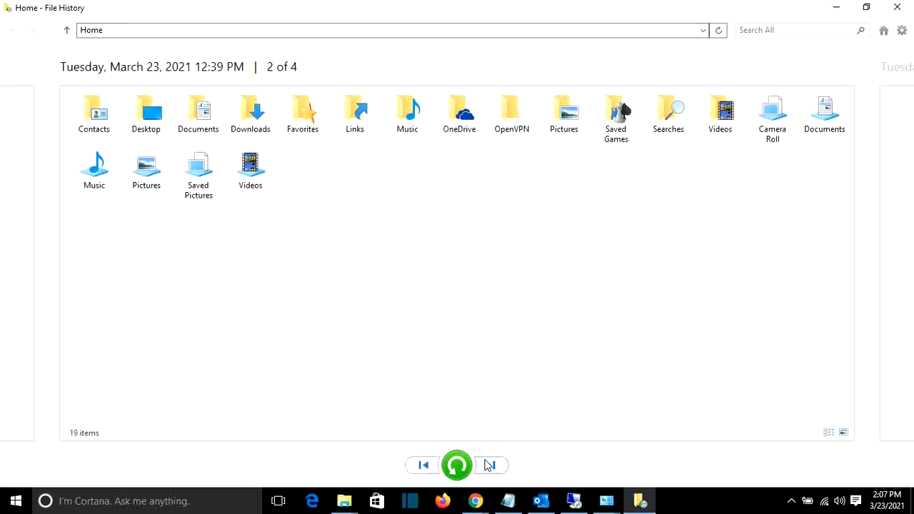
left_click(492, 465)
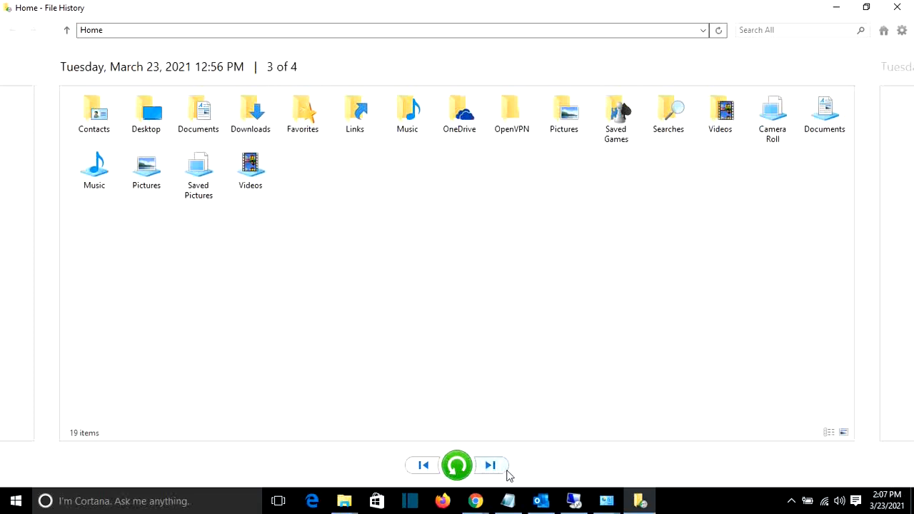
left_click(490, 466)
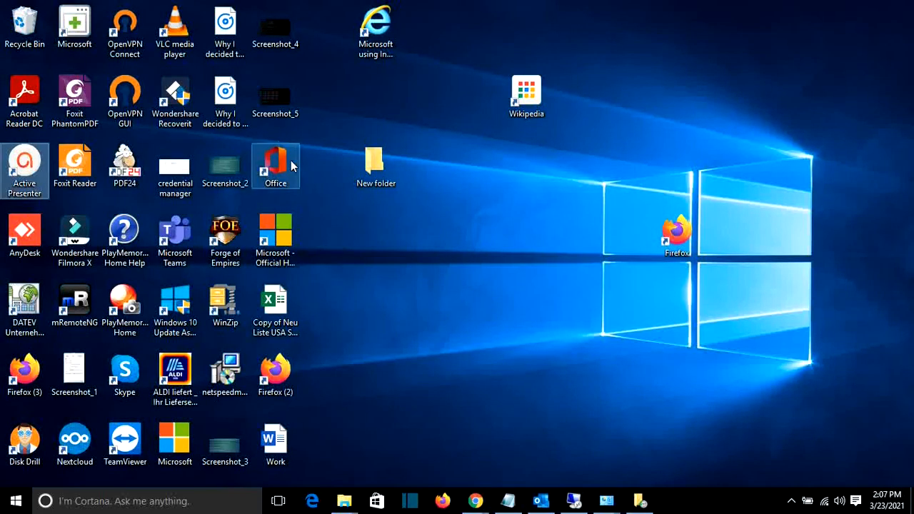
left_click(275, 442)
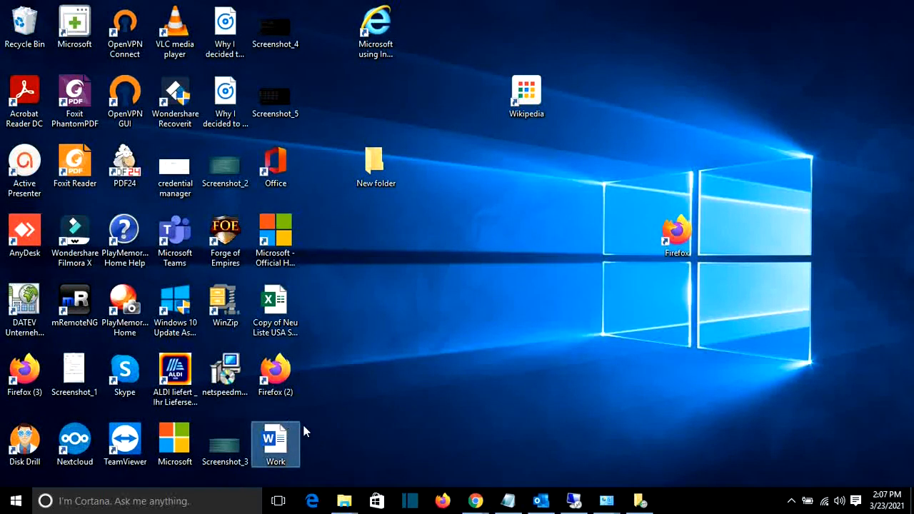
double_click(274, 440)
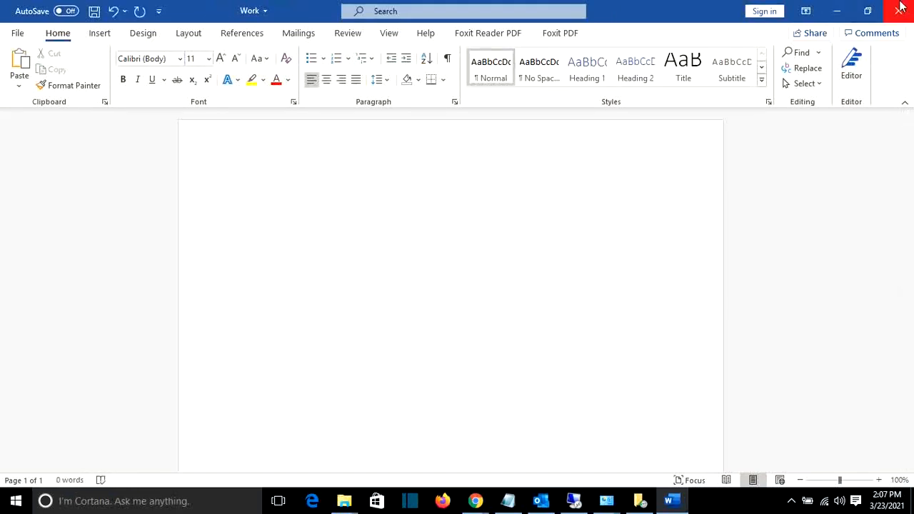
left_click(898, 8)
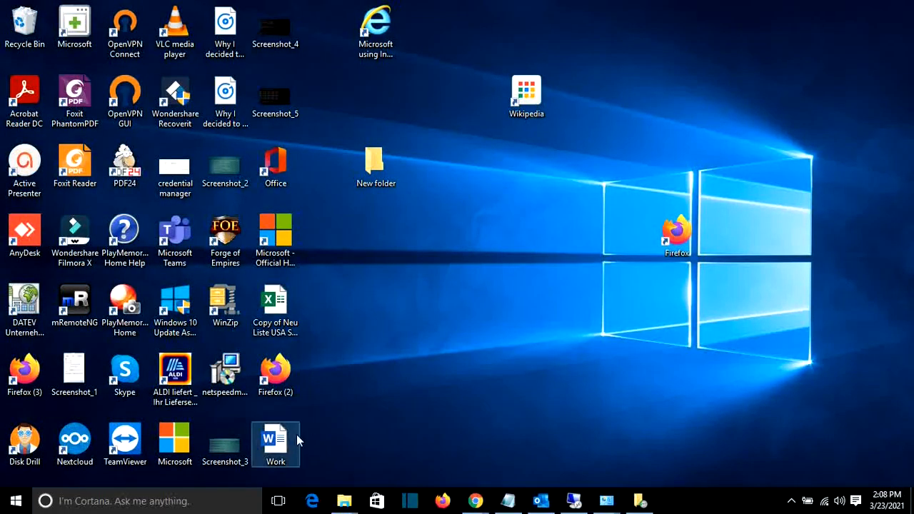
double_click(274, 440)
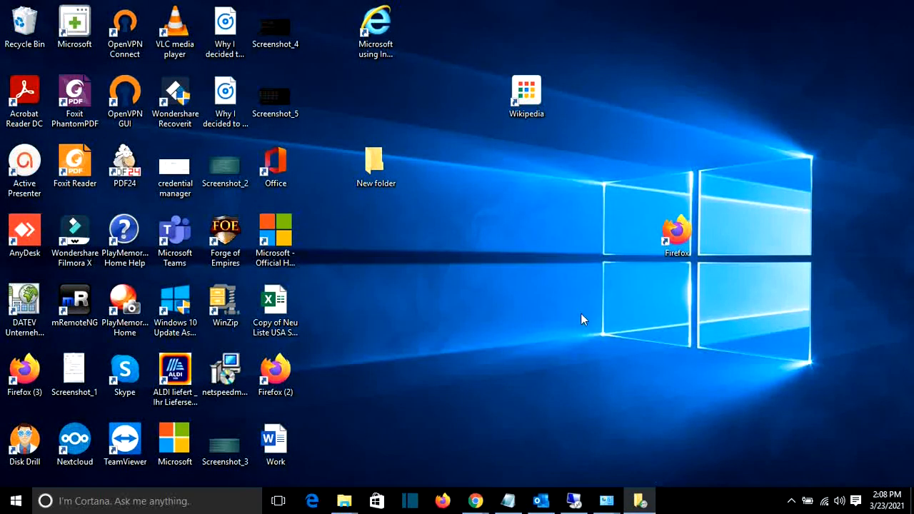
mouse_move(329, 283)
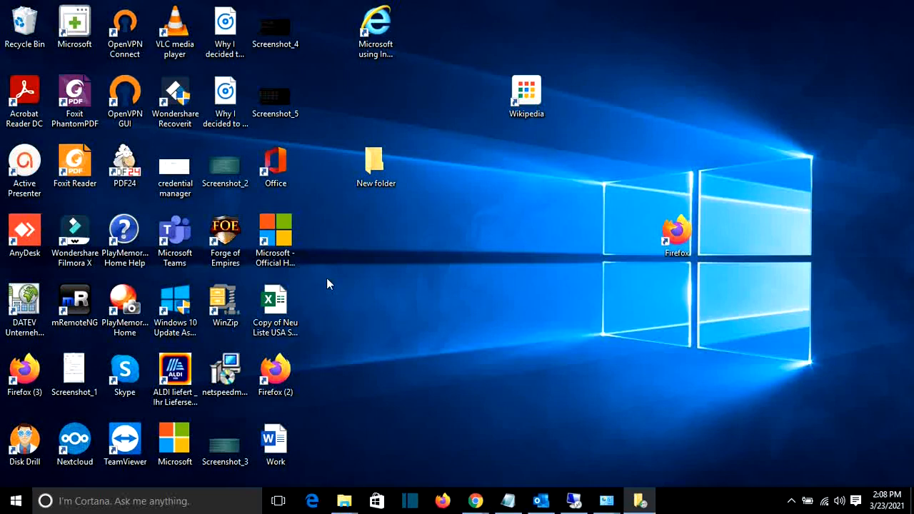
mouse_move(713, 397)
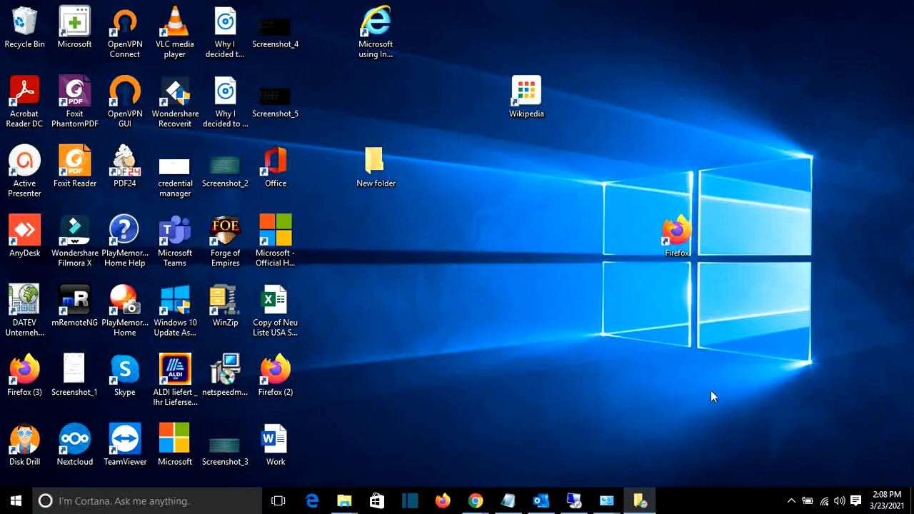
Bring the File History window back from the taskbar at the 1:03 PM backup
left_click(640, 500)
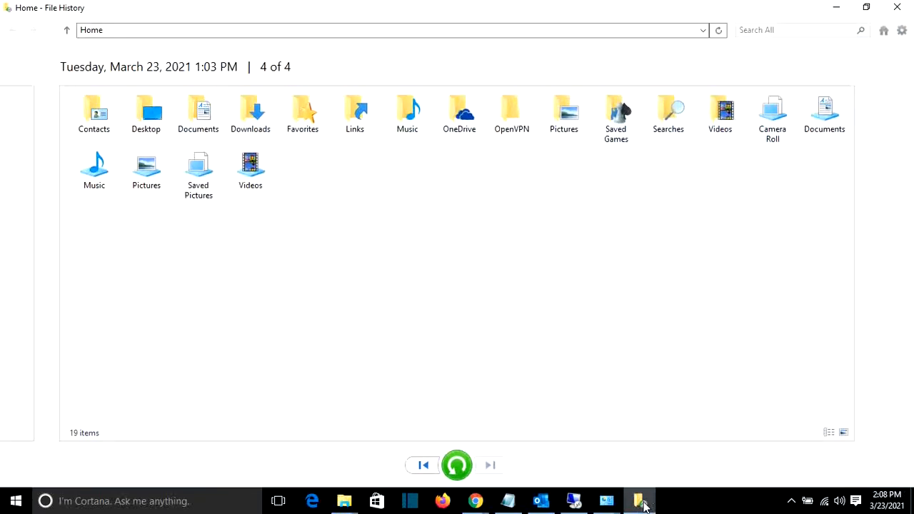
mouse_move(650, 497)
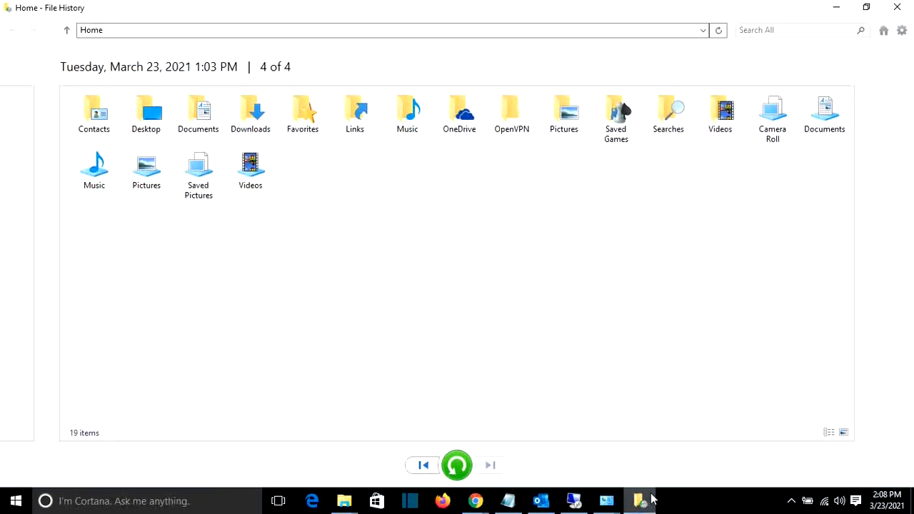
mouse_move(335, 137)
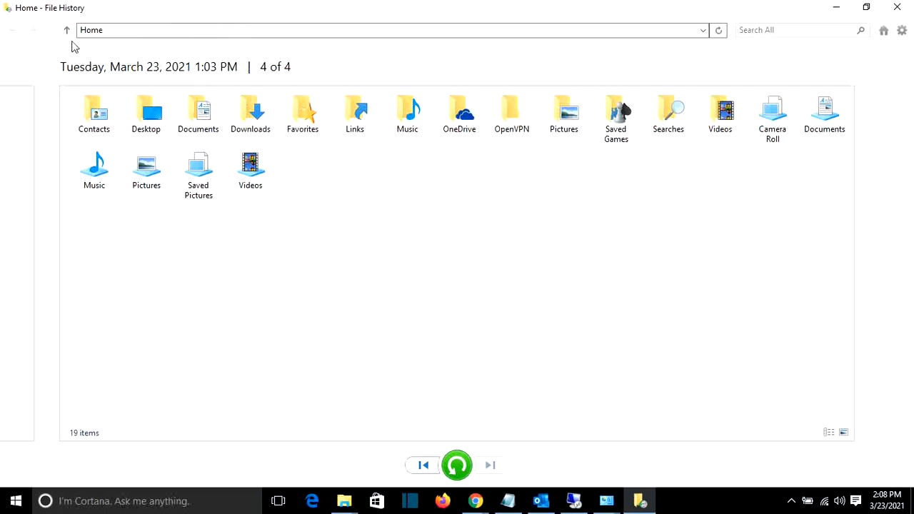
mouse_move(298, 237)
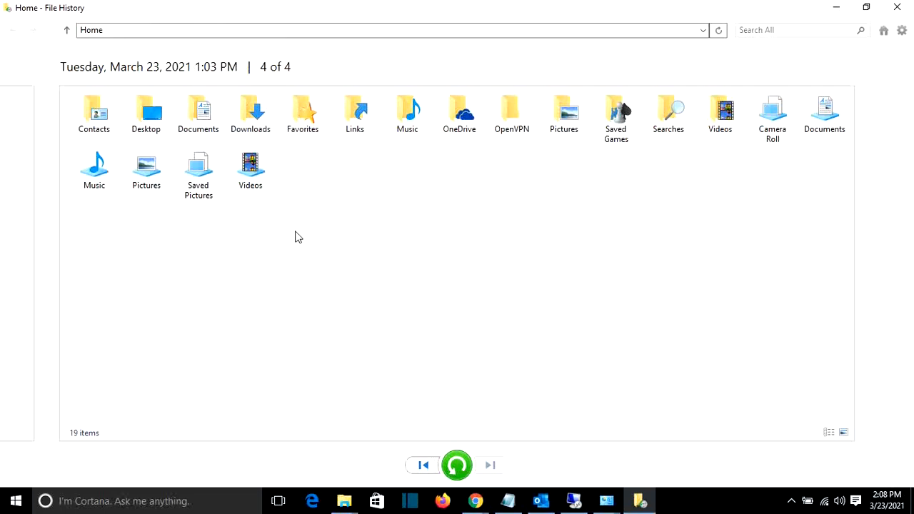
mouse_move(203, 77)
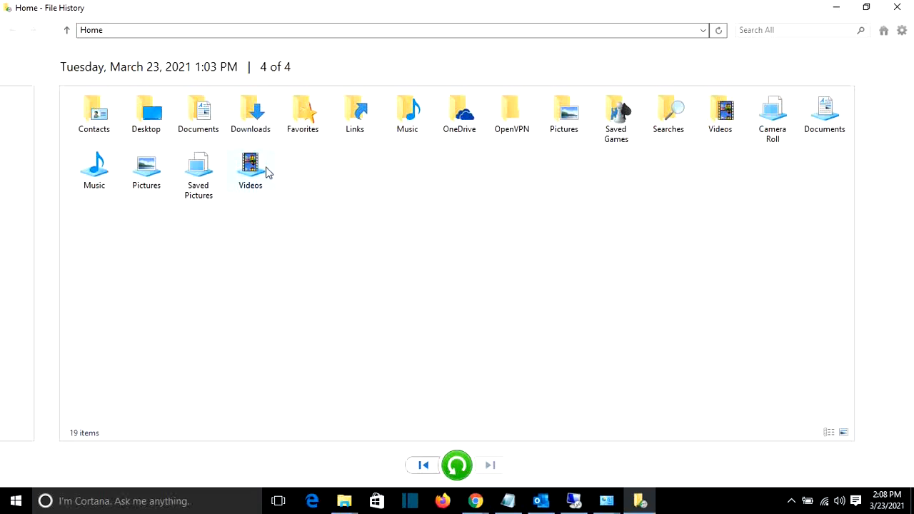
Enter the backed-up Desktop folder and select the Work document among its 24 items
left_click(146, 114)
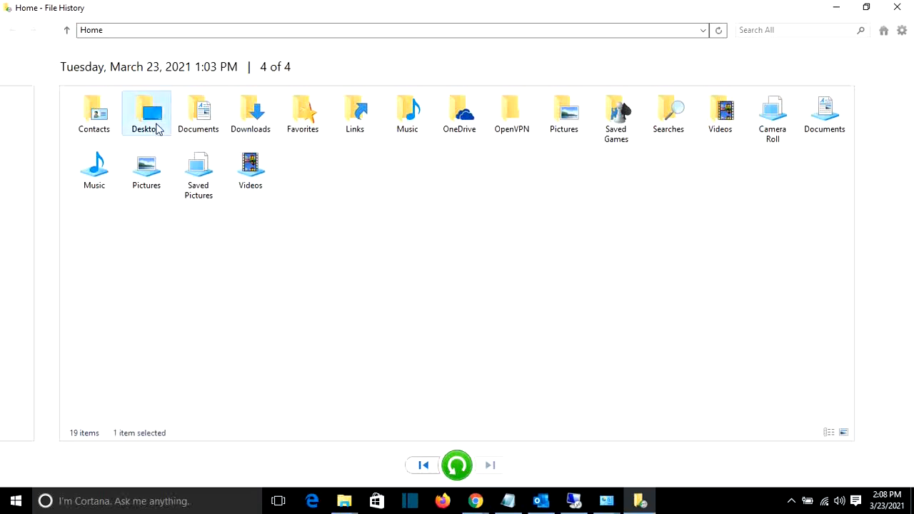
double_click(146, 114)
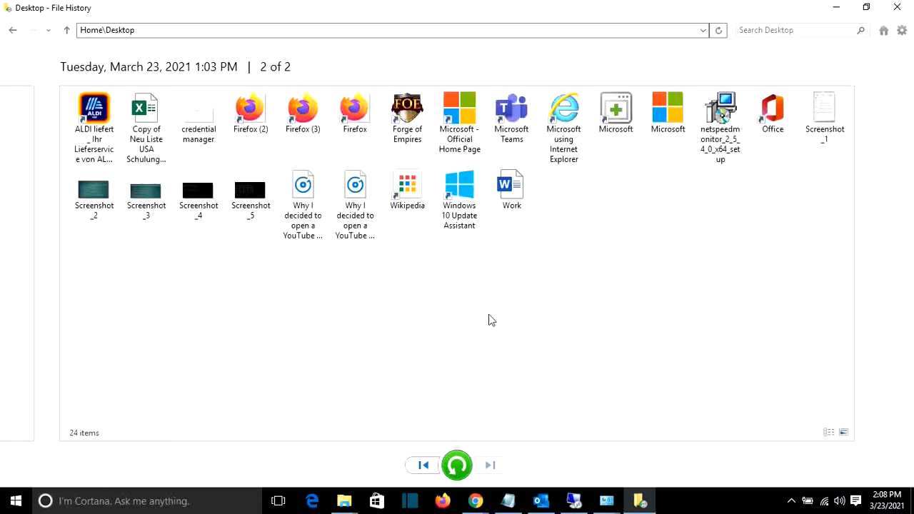
left_click(511, 189)
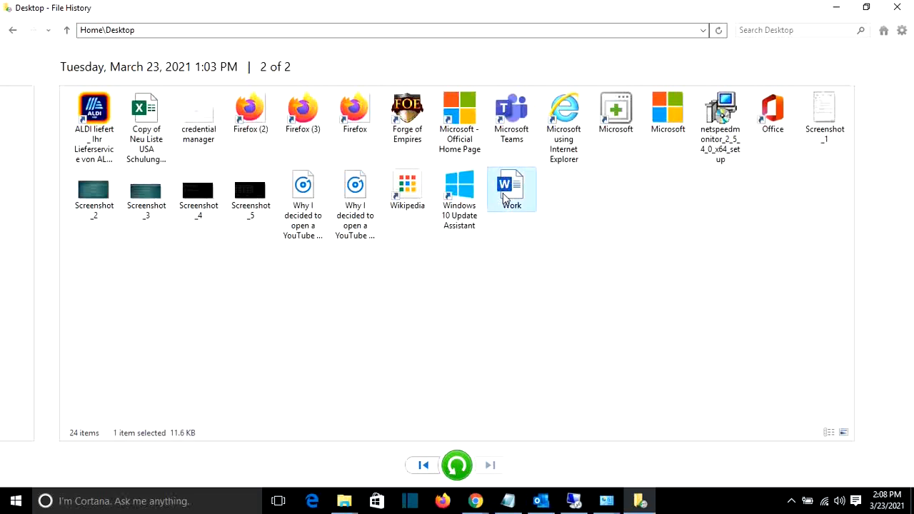
mouse_move(480, 392)
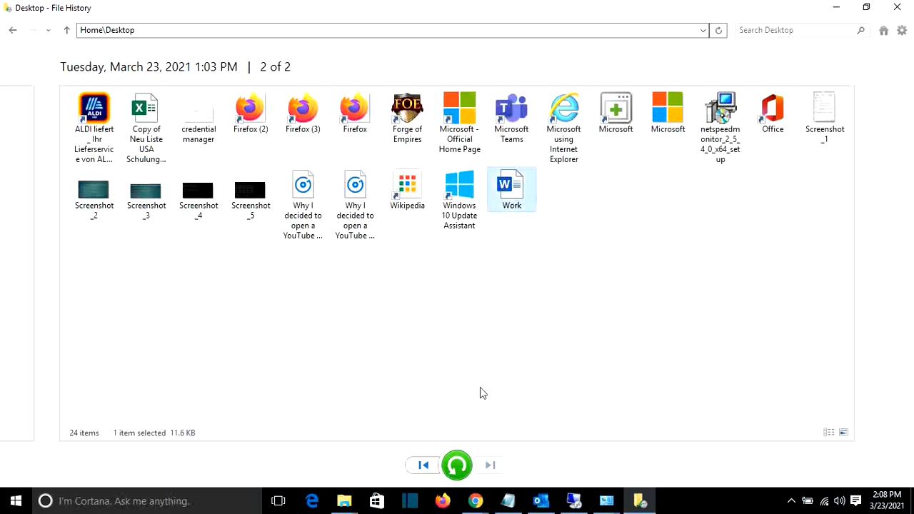
mouse_move(457, 466)
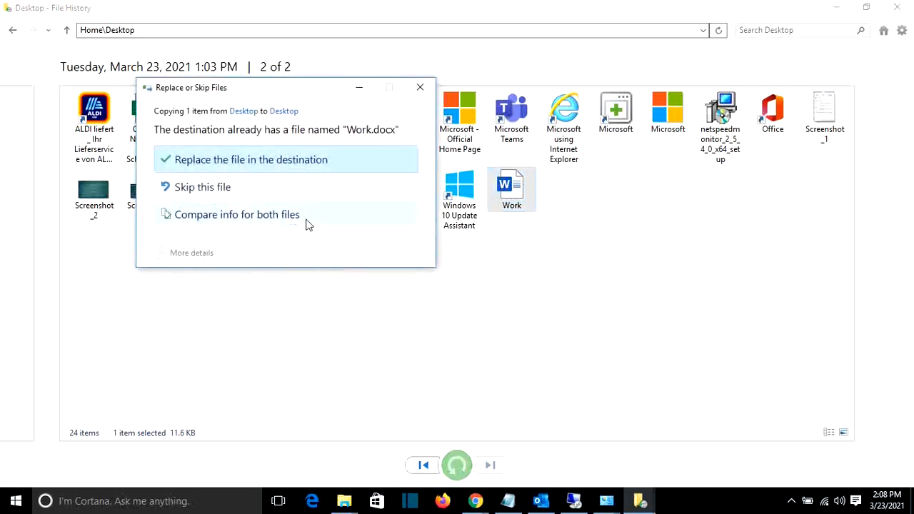
mouse_move(296, 168)
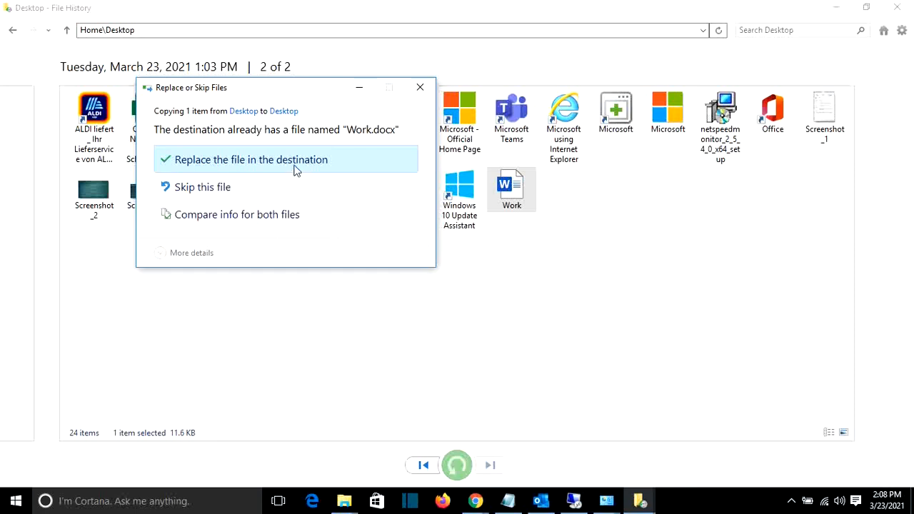
mouse_move(240, 162)
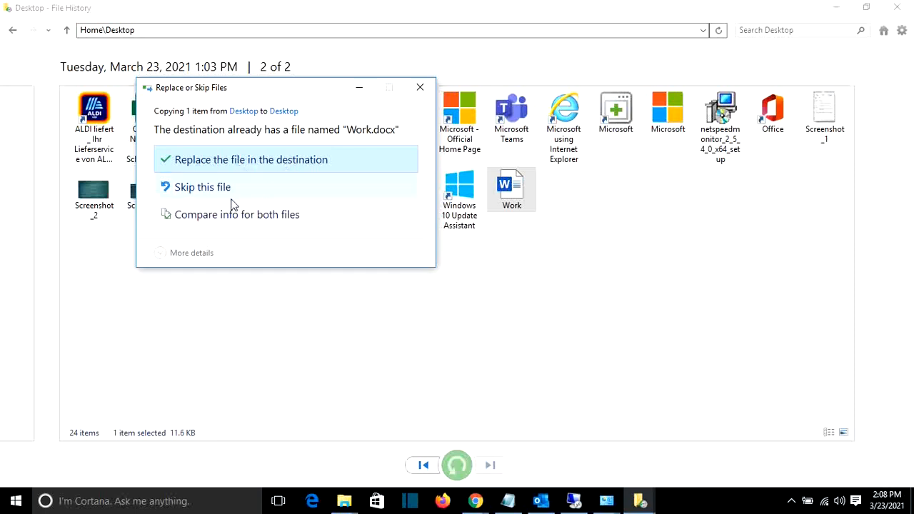
mouse_move(260, 228)
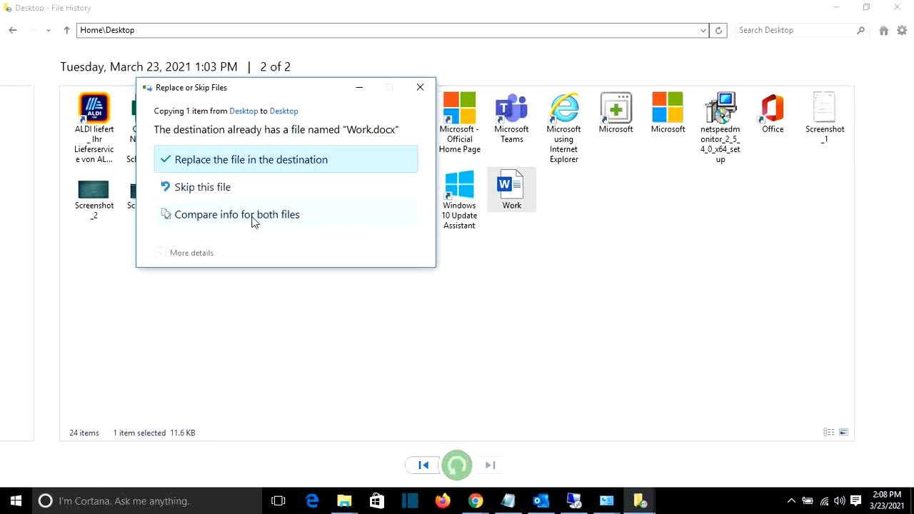
mouse_move(217, 157)
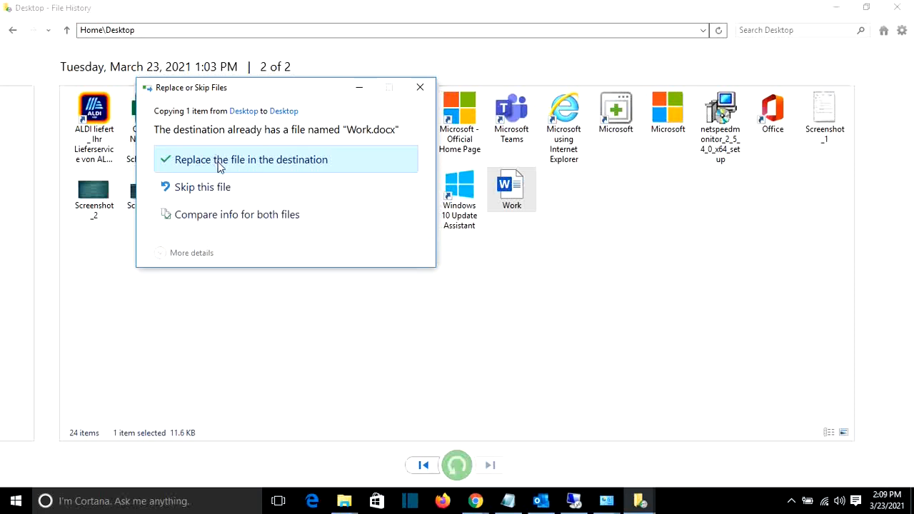
mouse_move(360, 294)
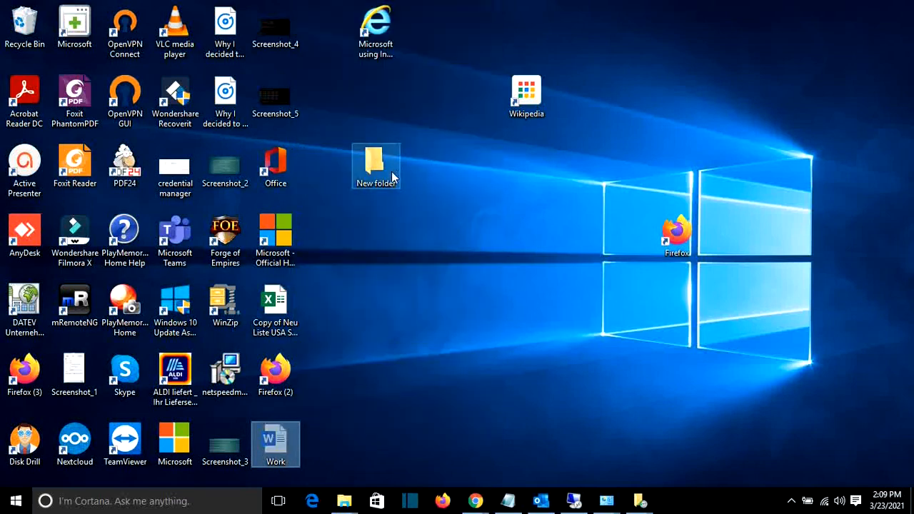
double_click(377, 165)
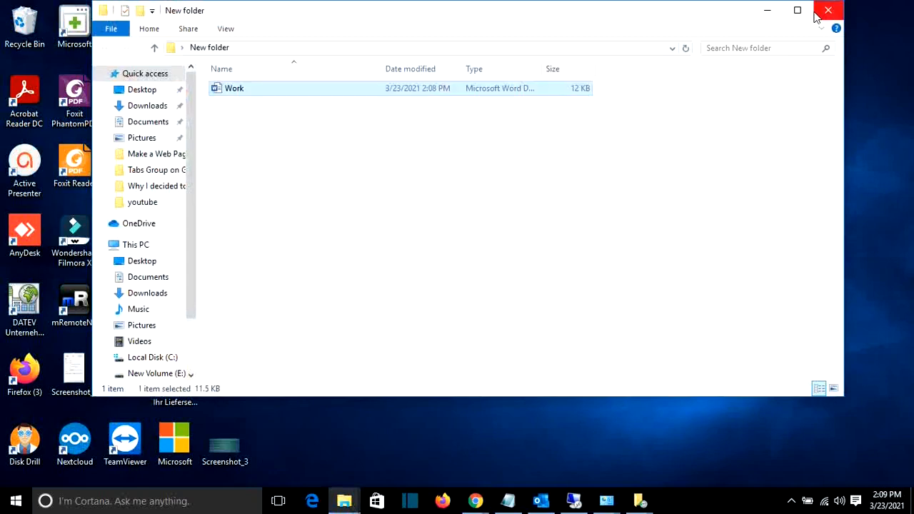
left_click(828, 10)
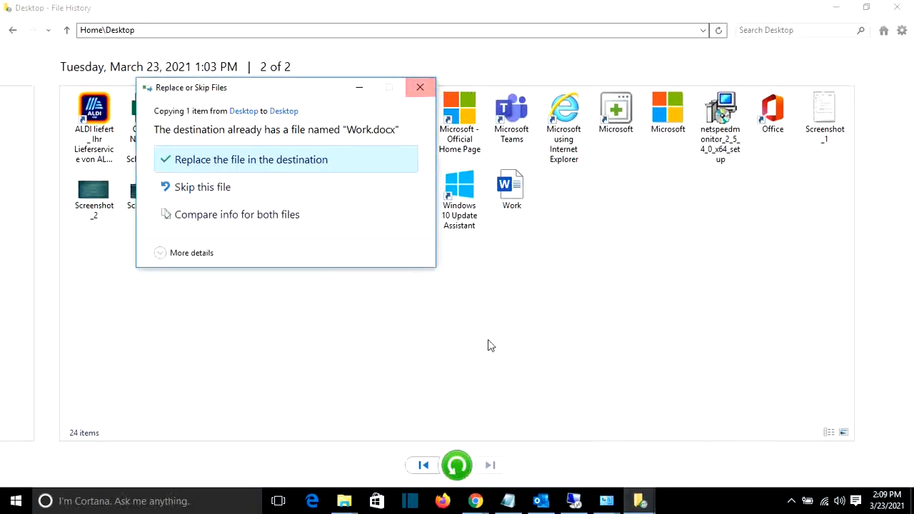
Dismiss the Replace or Skip Files prompt without replacing the existing Work.docx
left_click(251, 160)
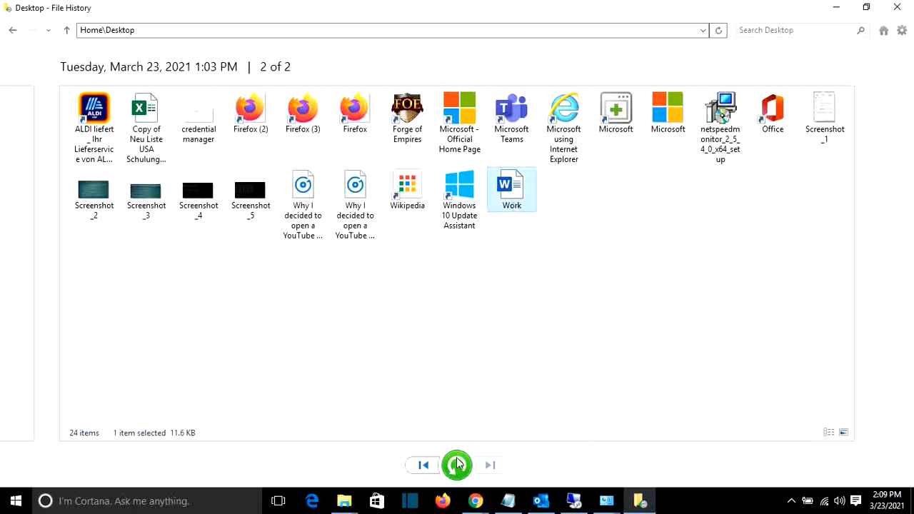
mouse_move(457, 466)
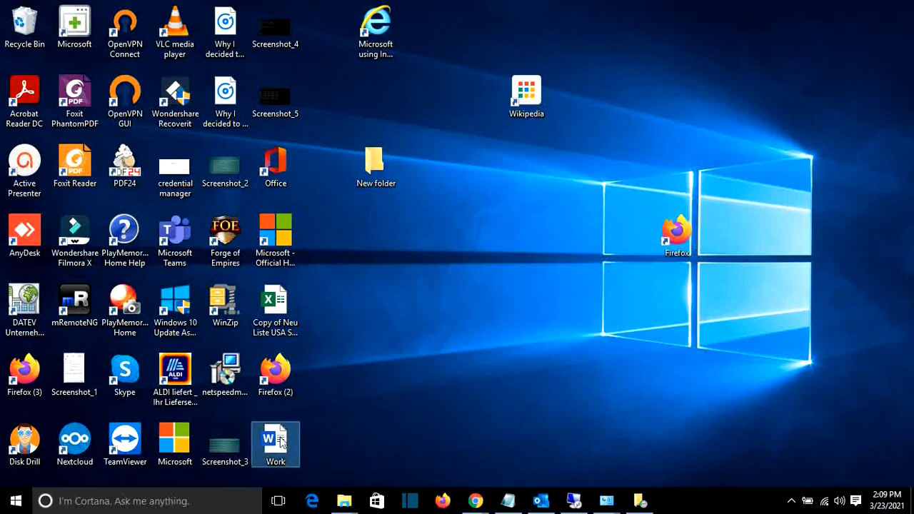
double_click(275, 440)
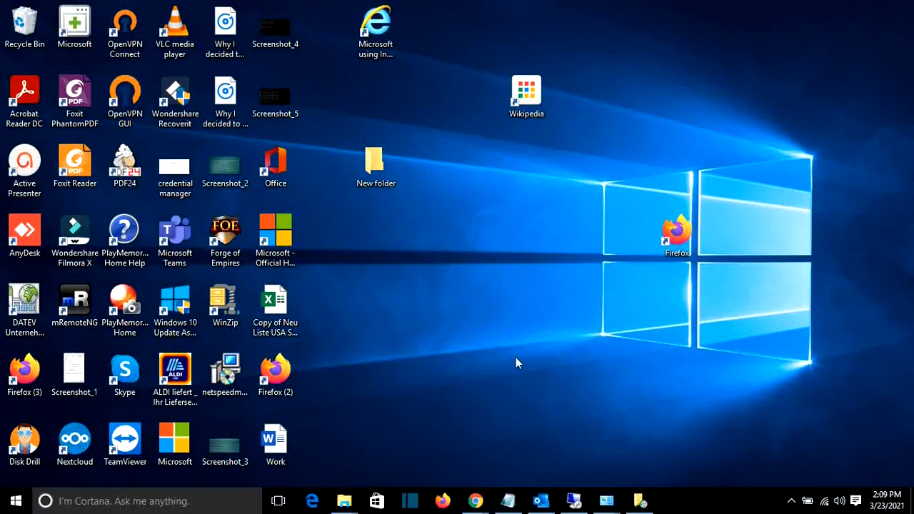
left_click(637, 500)
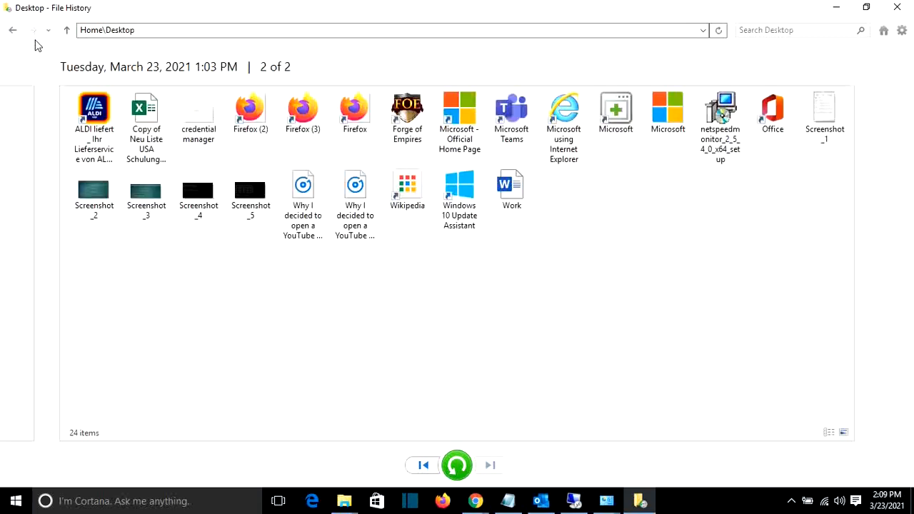
left_click(33, 30)
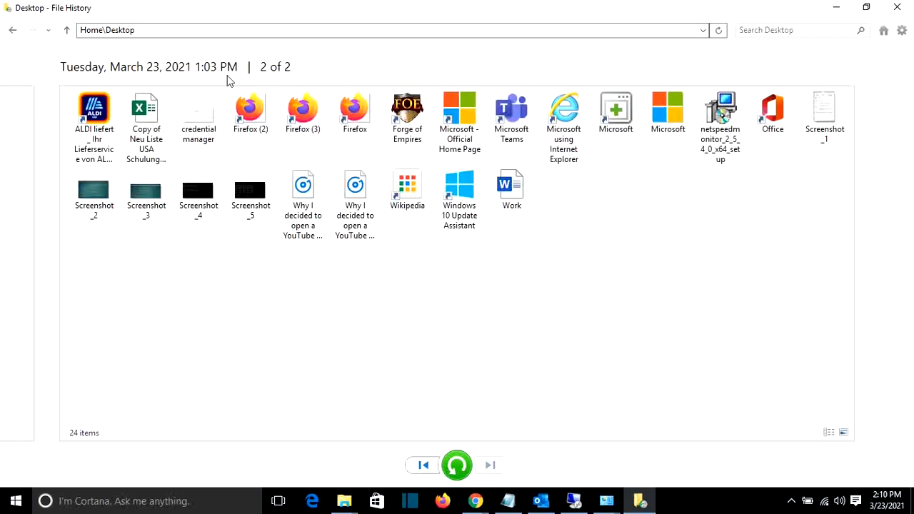
left_click(423, 465)
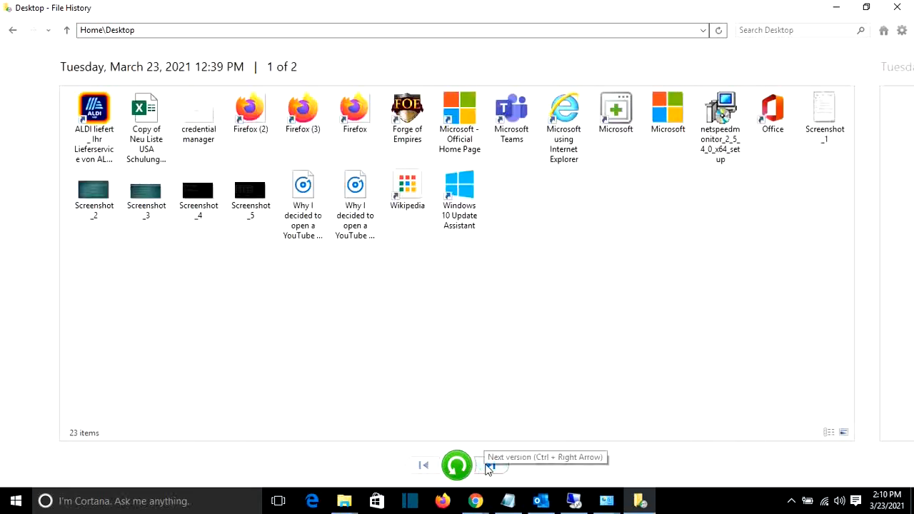
left_click(491, 465)
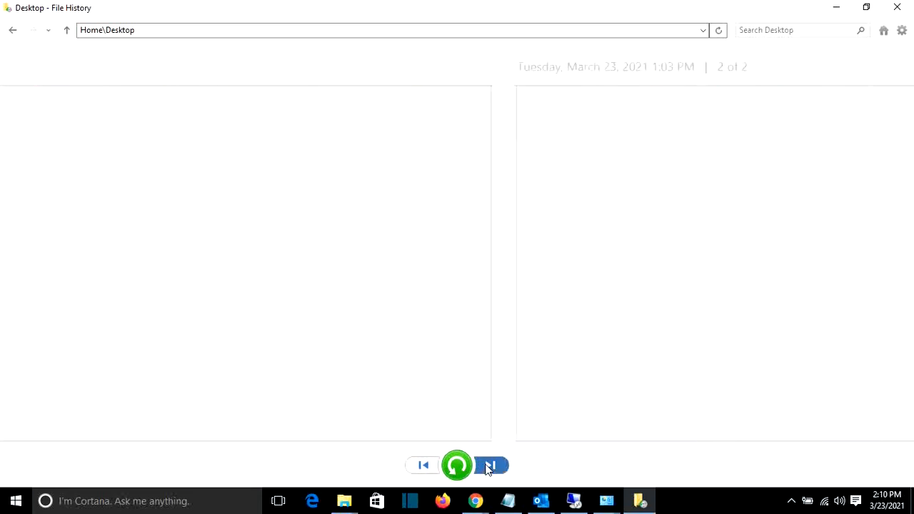